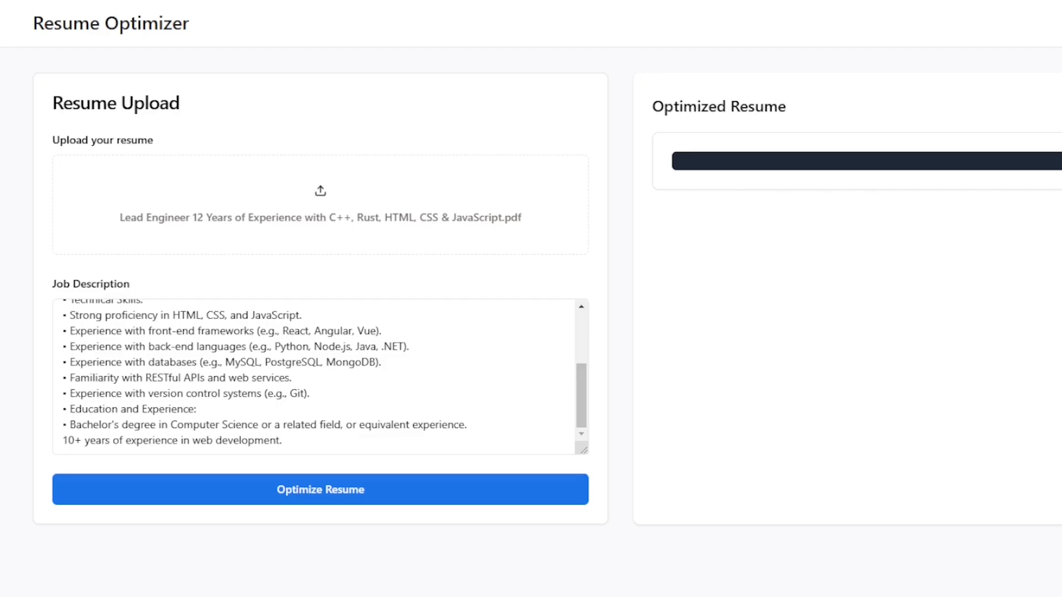
mouse_move(390, 484)
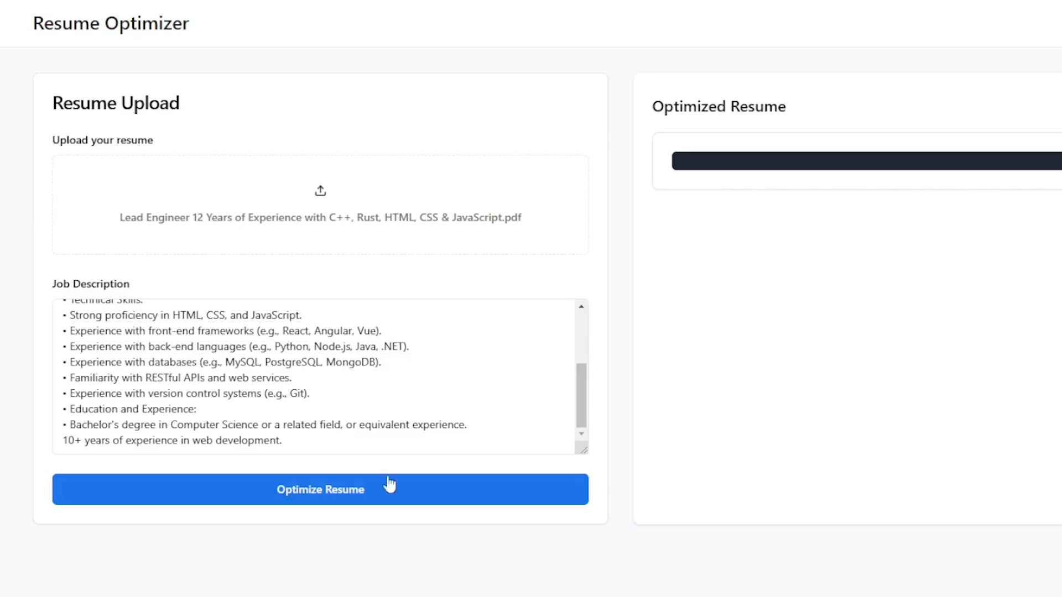